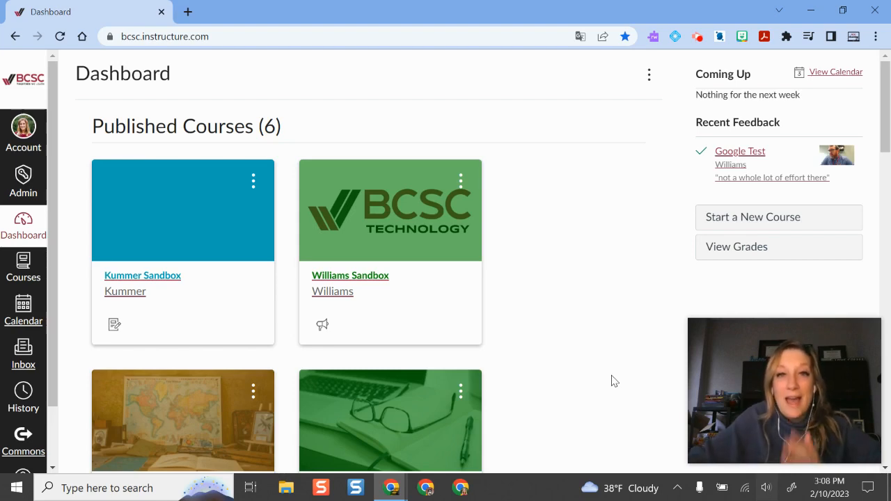
mouse_move(568, 275)
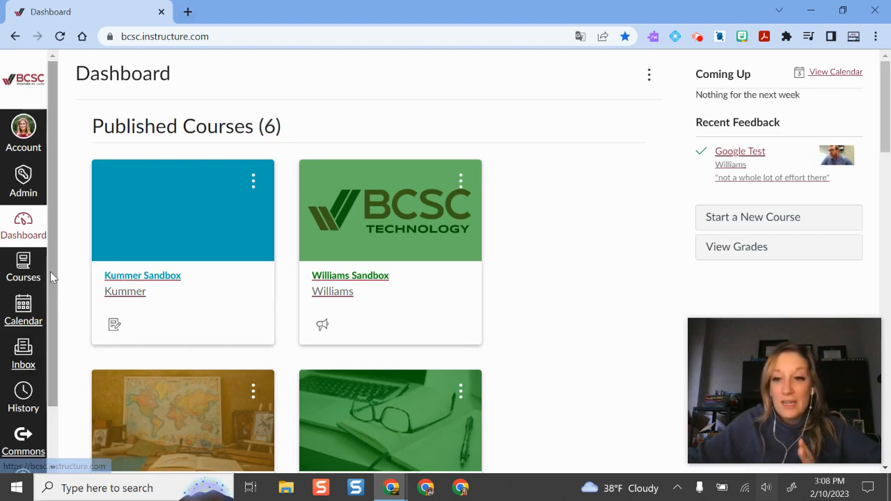
mouse_move(22, 355)
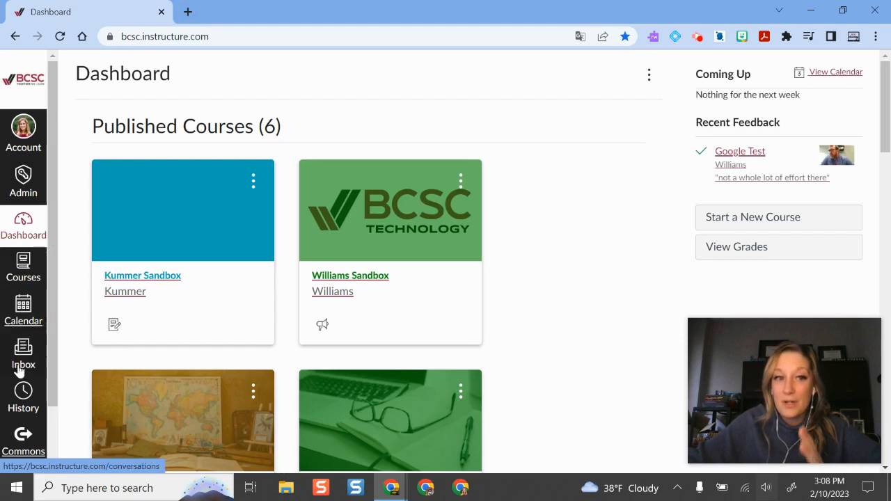
Open the Canvas Inbox from global navigation and let the conversation list load
left_click(23, 355)
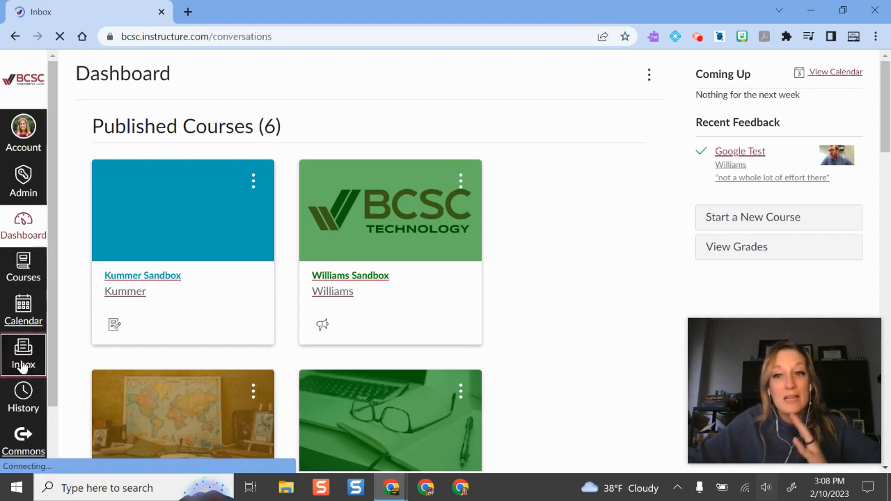
left_click(23, 355)
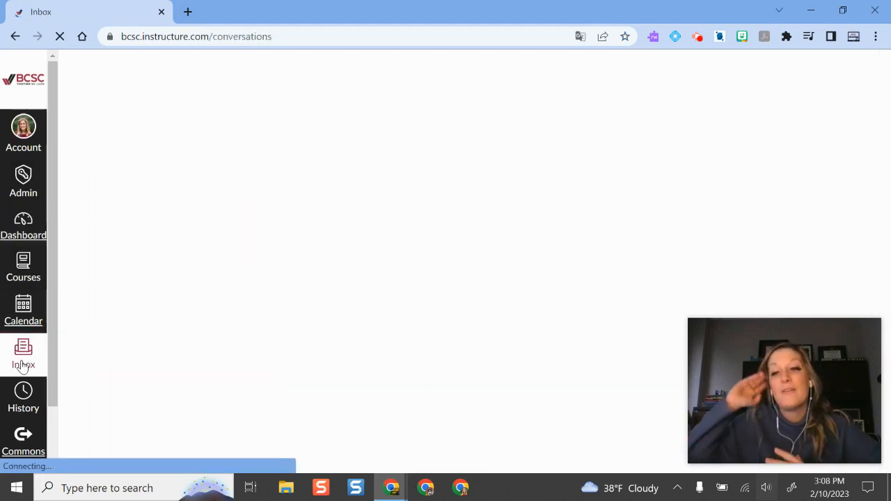
left_click(23, 355)
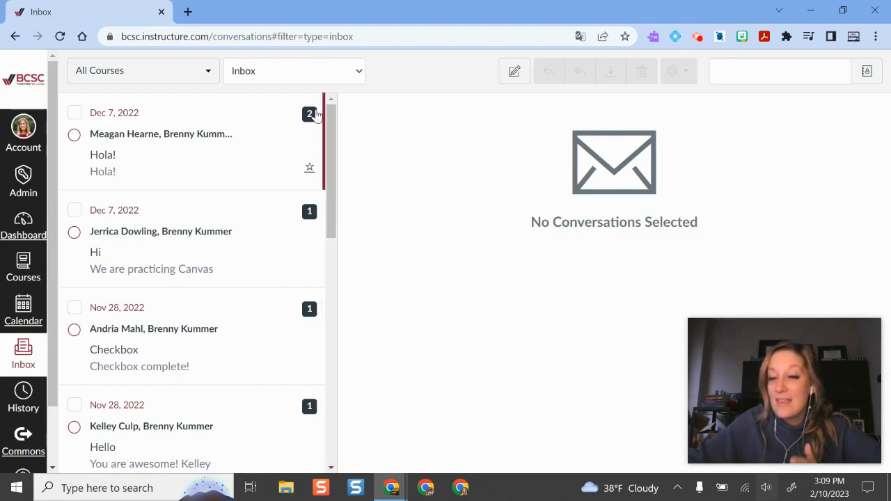
mouse_move(312, 121)
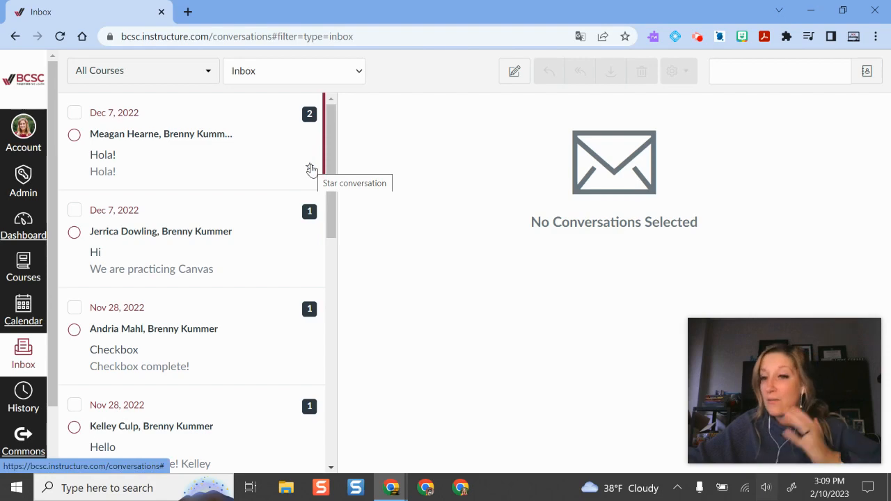
left_click(294, 71)
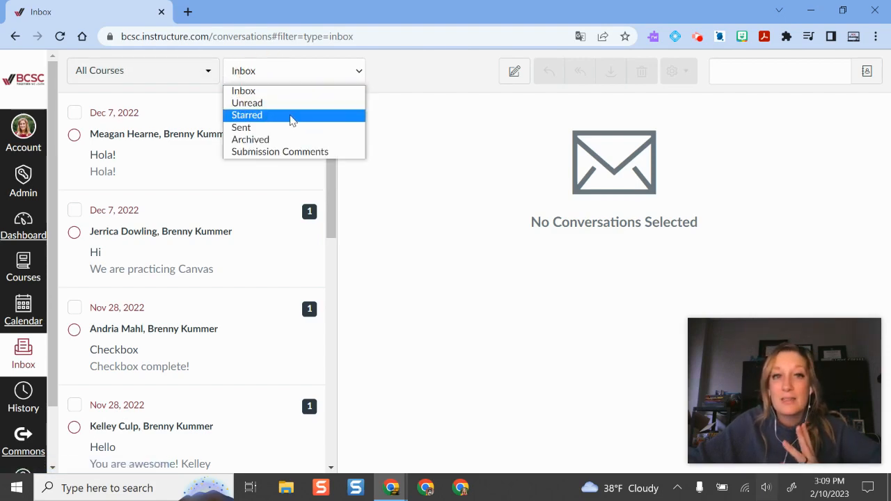
mouse_move(277, 128)
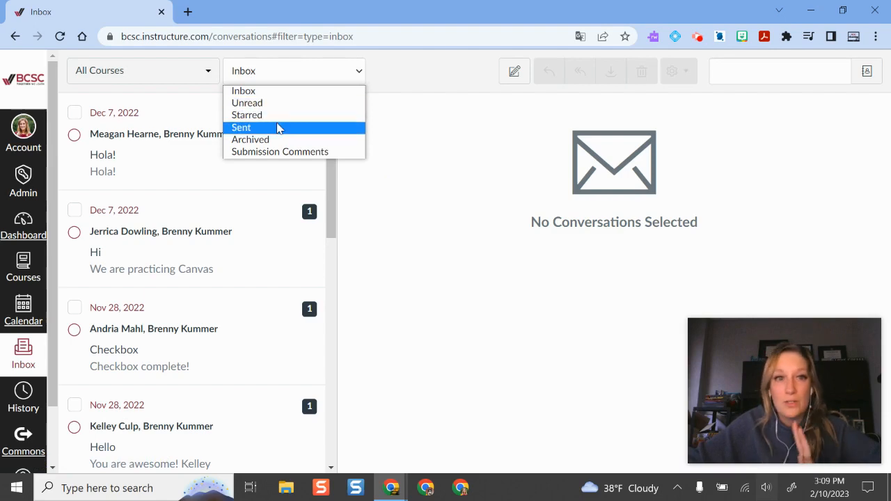
mouse_move(279, 151)
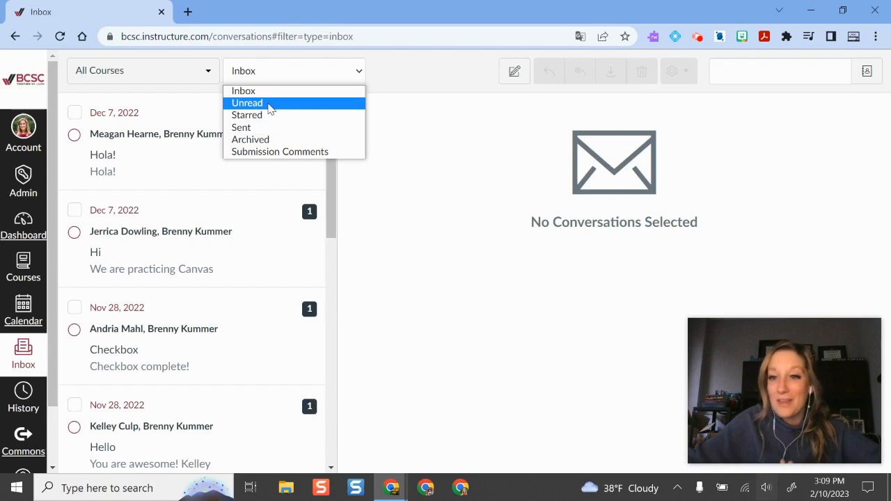
mouse_move(271, 139)
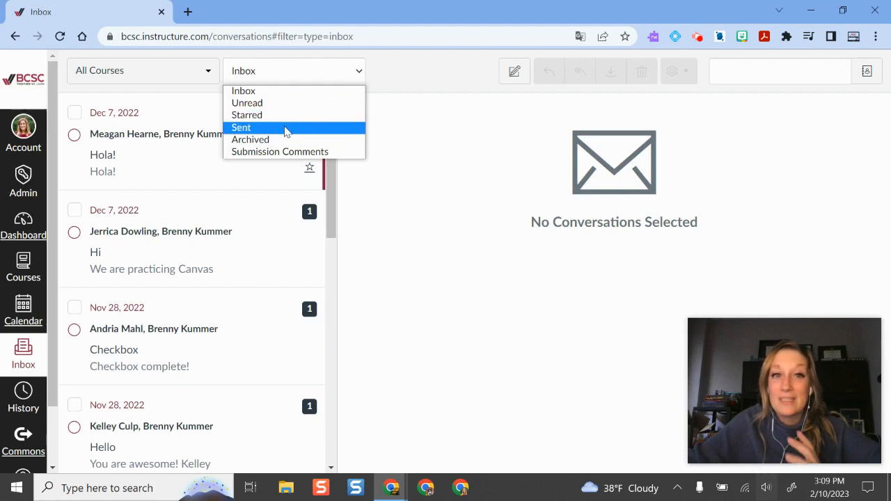
mouse_move(275, 114)
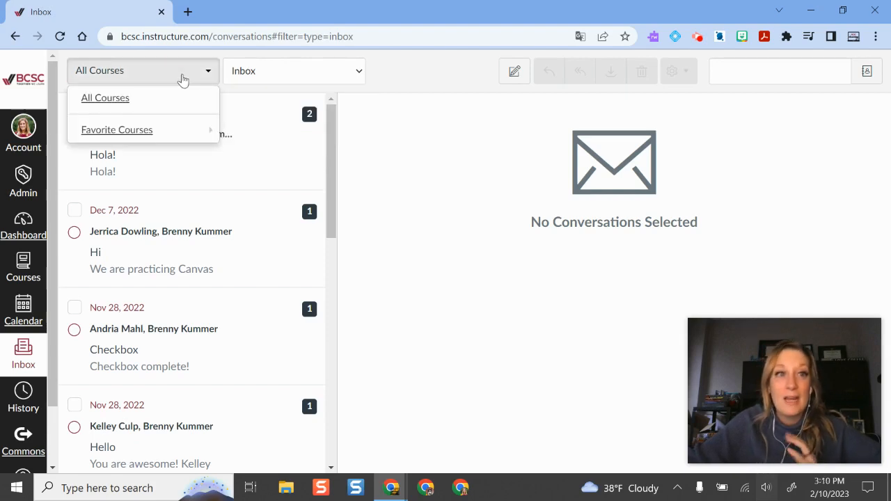
mouse_move(104, 97)
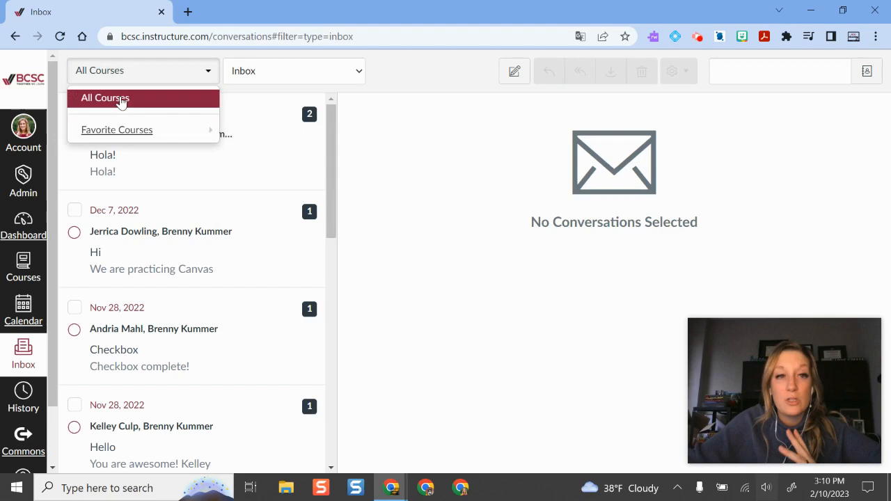
left_click(105, 98)
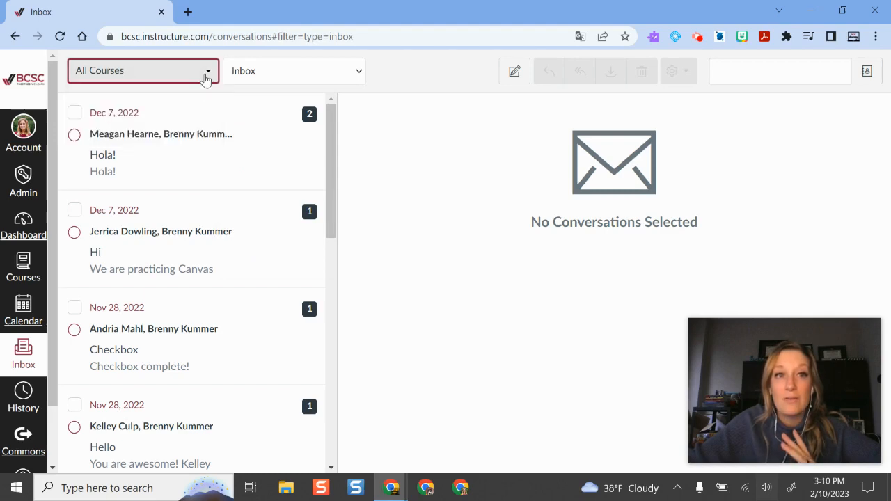
left_click(142, 70)
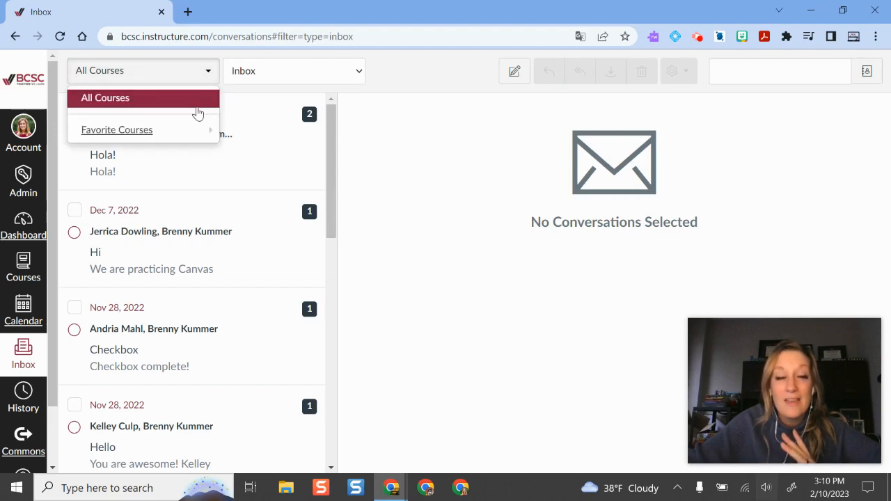
left_click(117, 129)
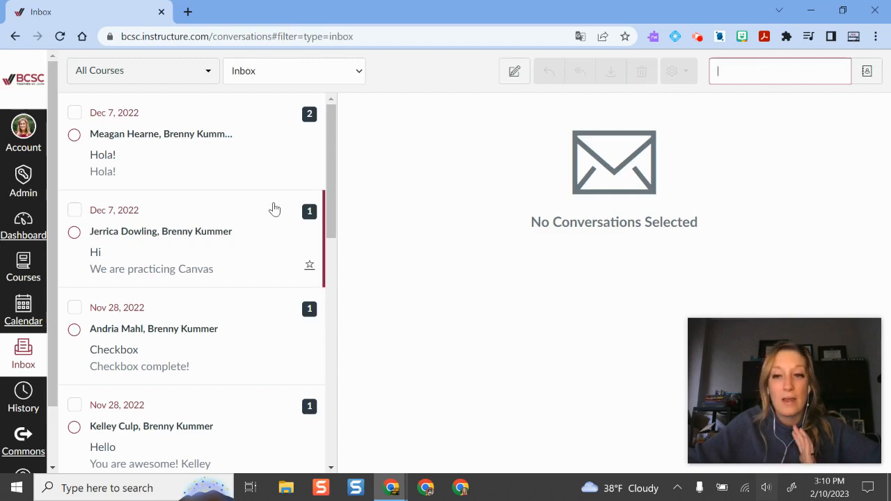
mouse_move(653, 214)
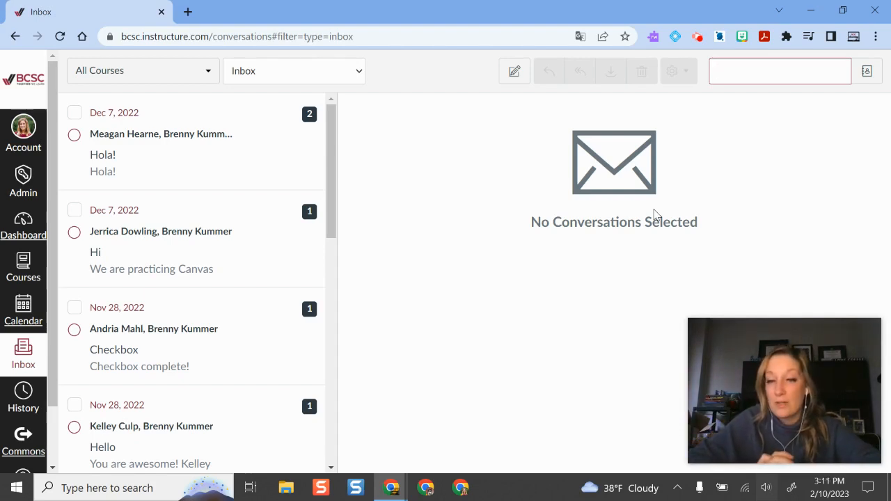
left_click(779, 70)
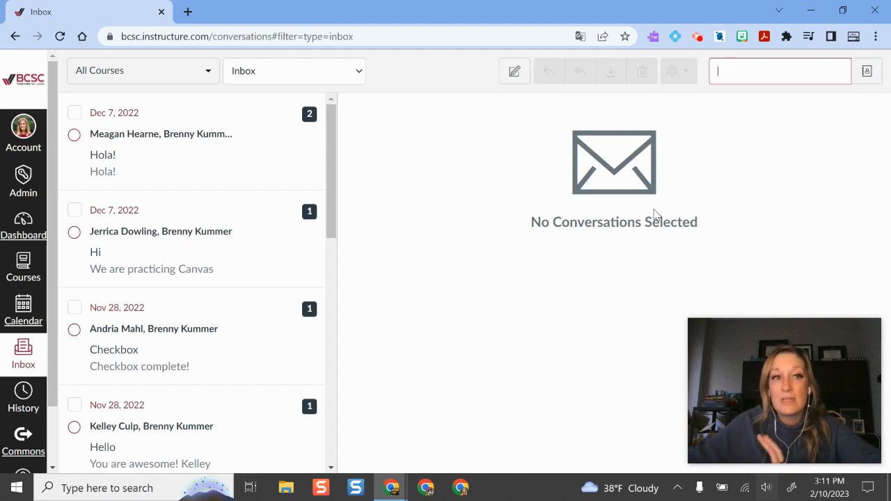
left_click(23, 133)
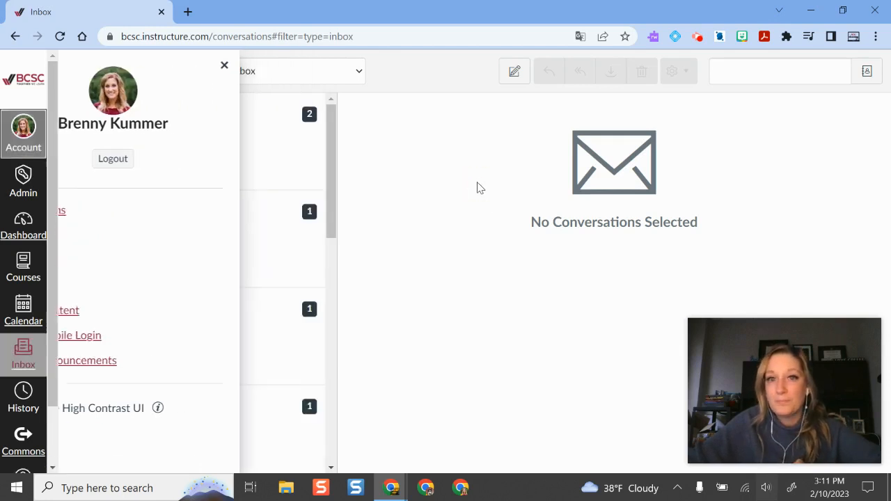
Close the Account tray to reveal the Inbox conversation list
left_click(224, 65)
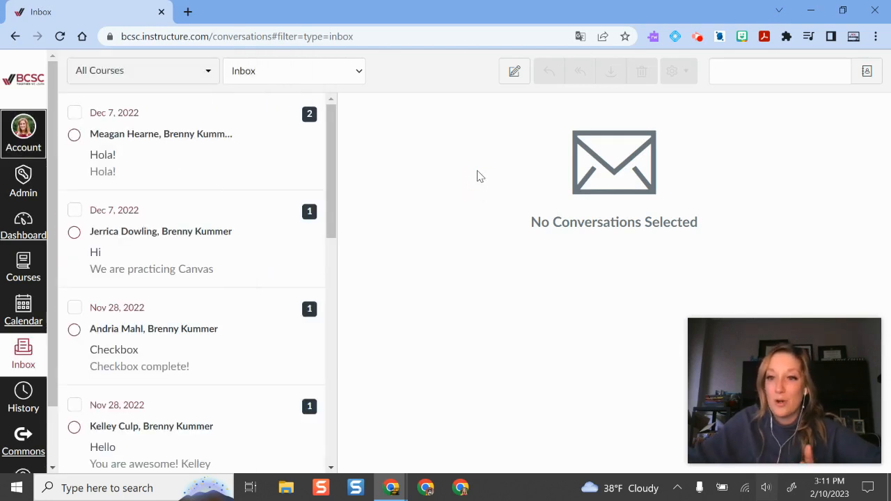
mouse_move(473, 153)
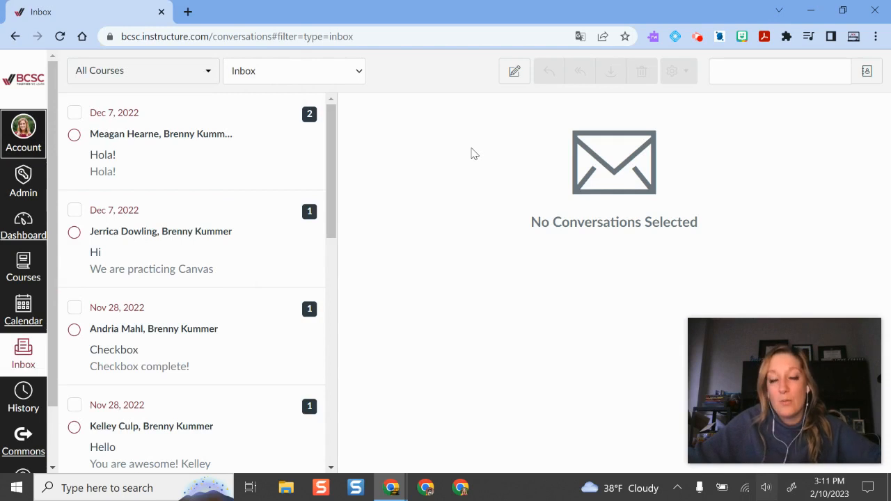
mouse_move(94, 145)
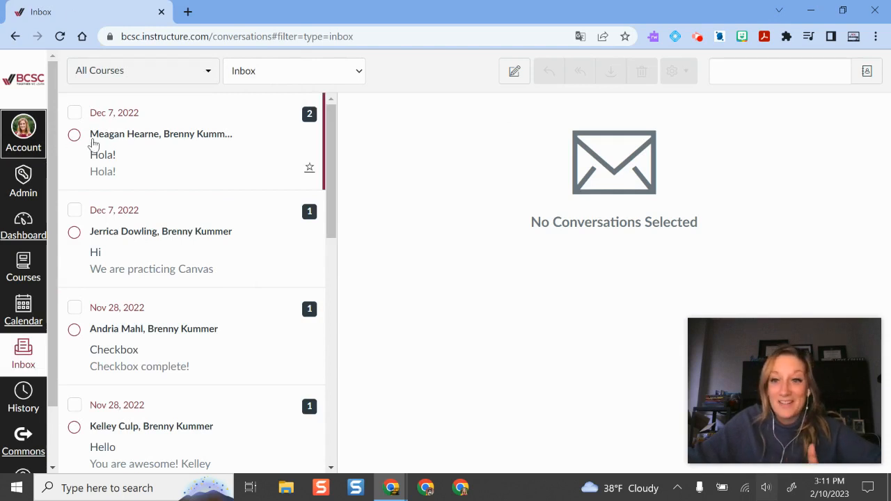
mouse_move(514, 71)
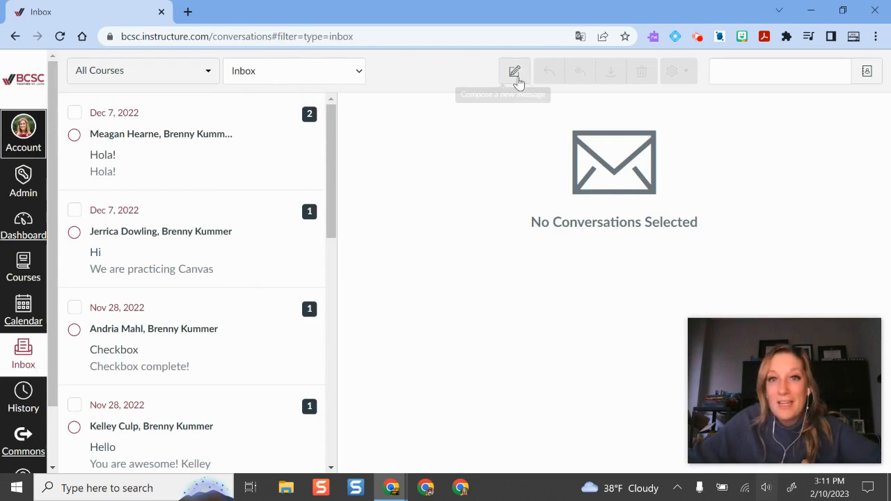
Start a new Compose Message form and view the Course choices without selecting one
left_click(513, 71)
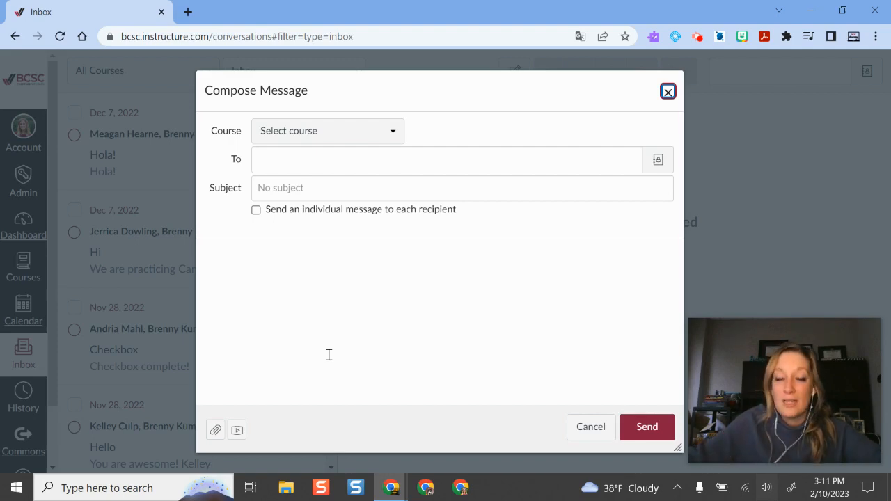
left_click(327, 131)
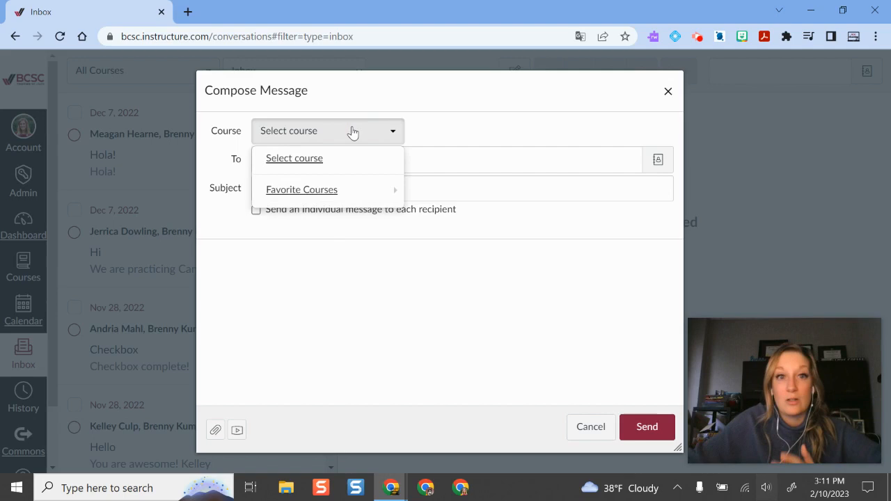
mouse_move(568, 110)
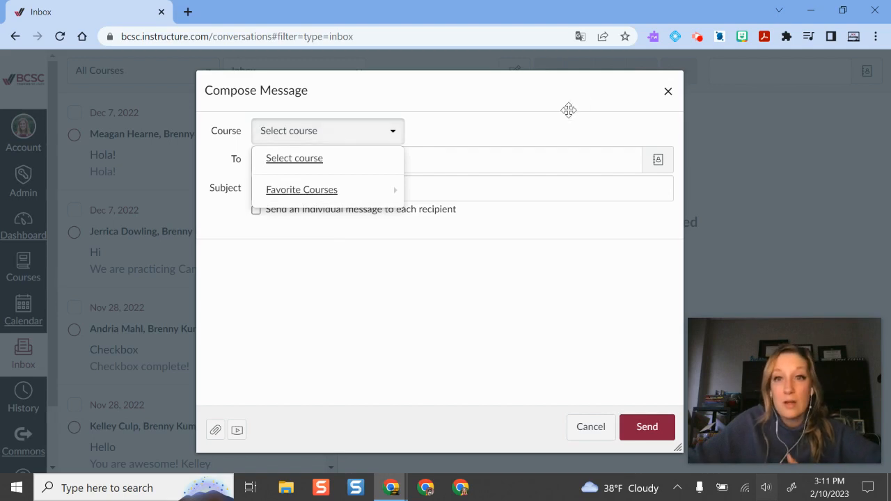
left_click(445, 159)
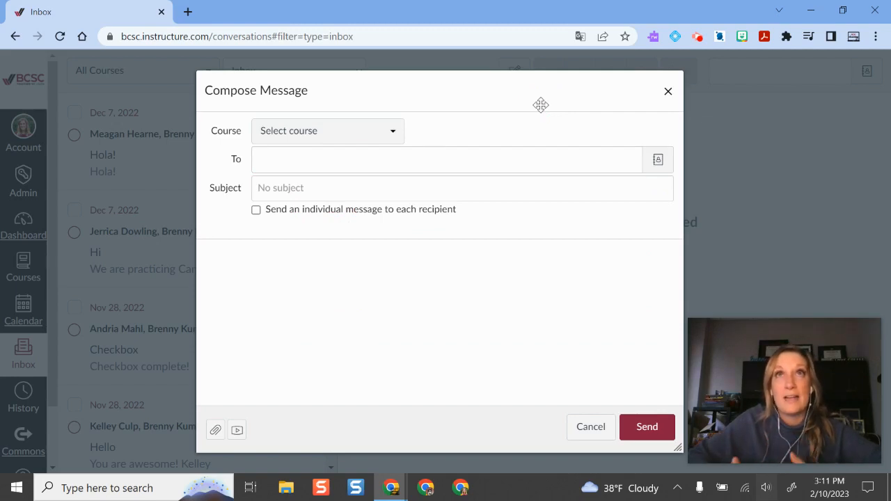
left_click(446, 160)
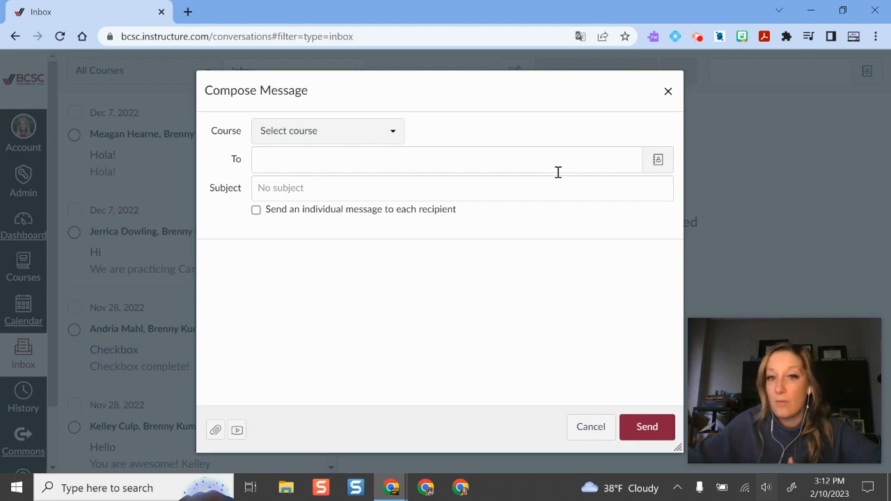
Choose a course from the favourite courses list as the message's destination
left_click(328, 130)
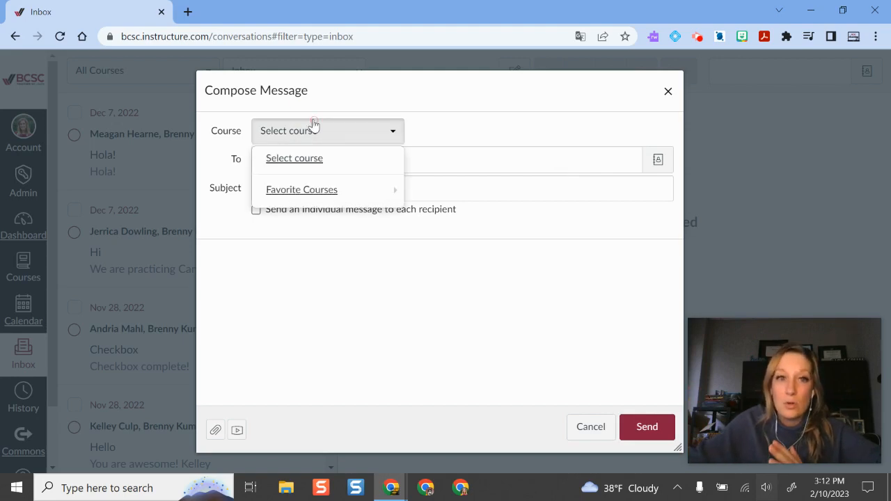
left_click(301, 189)
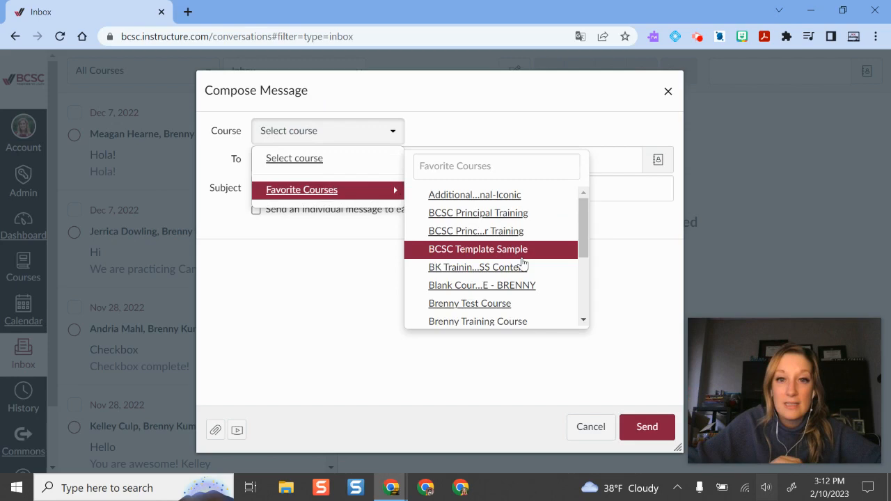
left_click(474, 267)
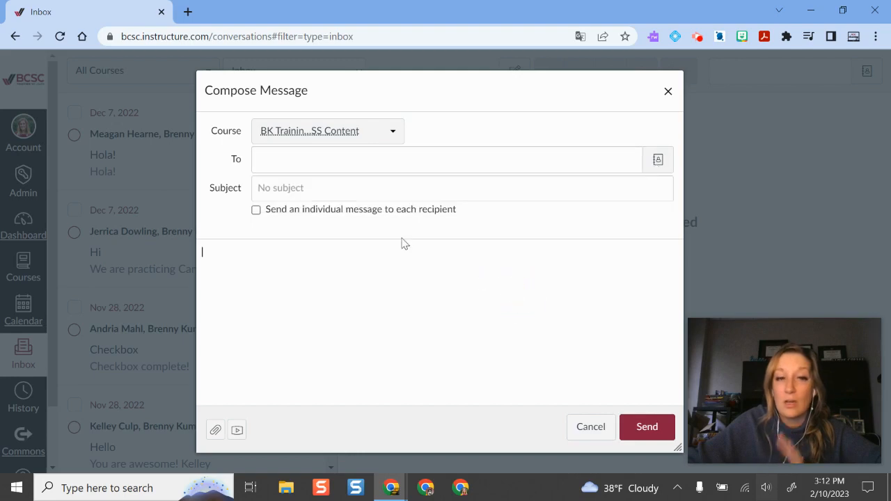
Enter subject 'Don't forget your quiz Friday' and enable individual messages to each recipient
left_click(461, 188)
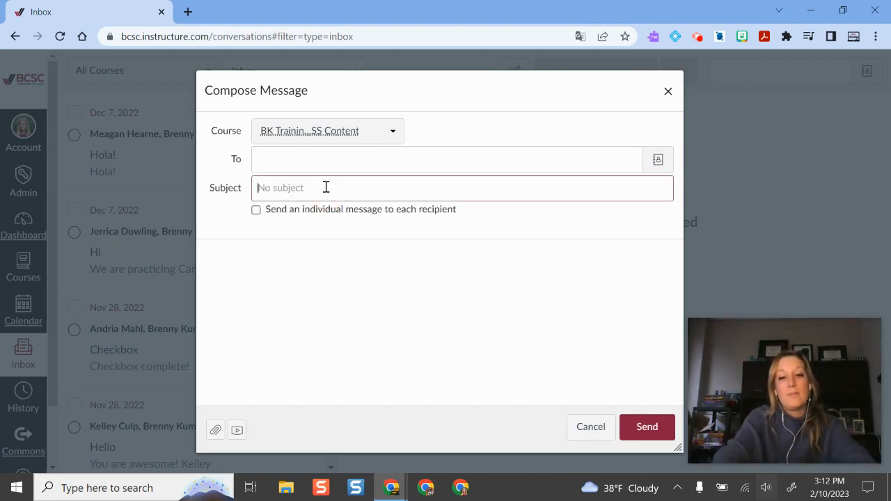
type("Don't forget your quiz")
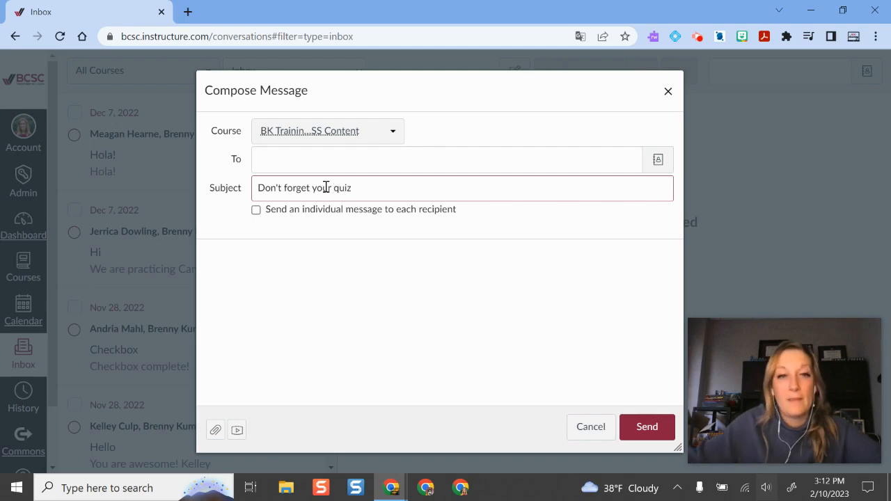
type("Friday")
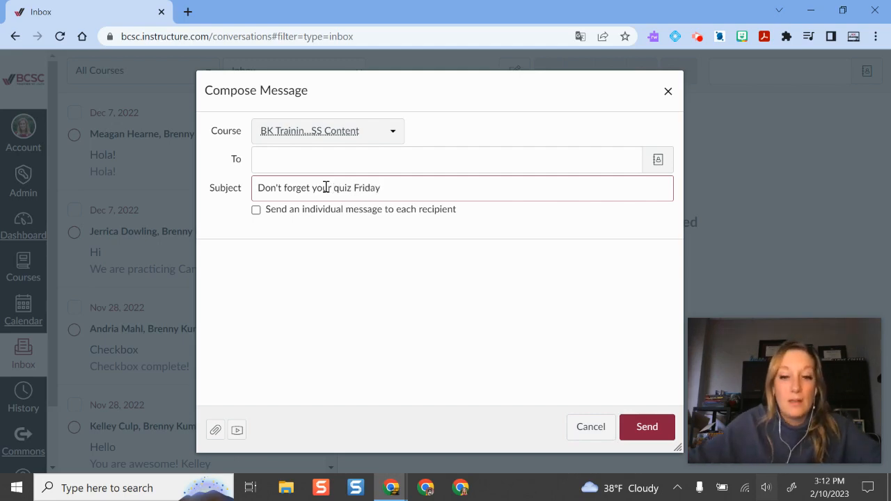
left_click(257, 209)
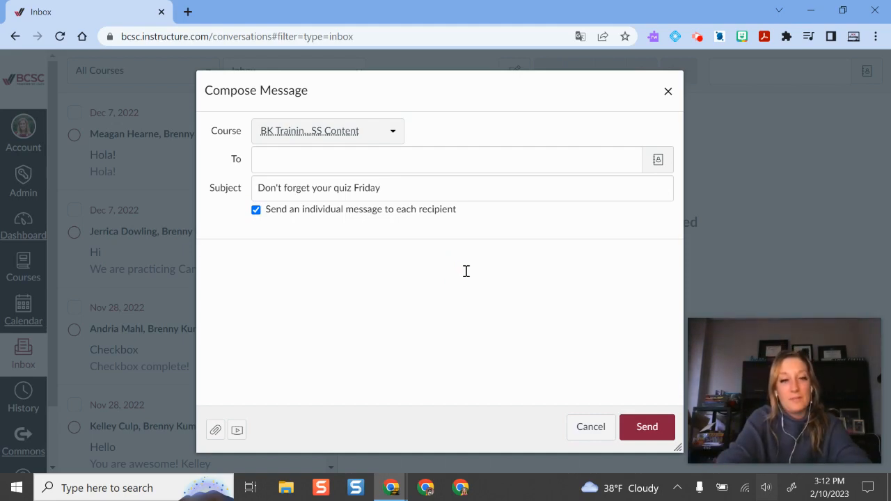
Write a body urging use of course module study tools for mitosis and inviting questions
type("Use the study tools in our c")
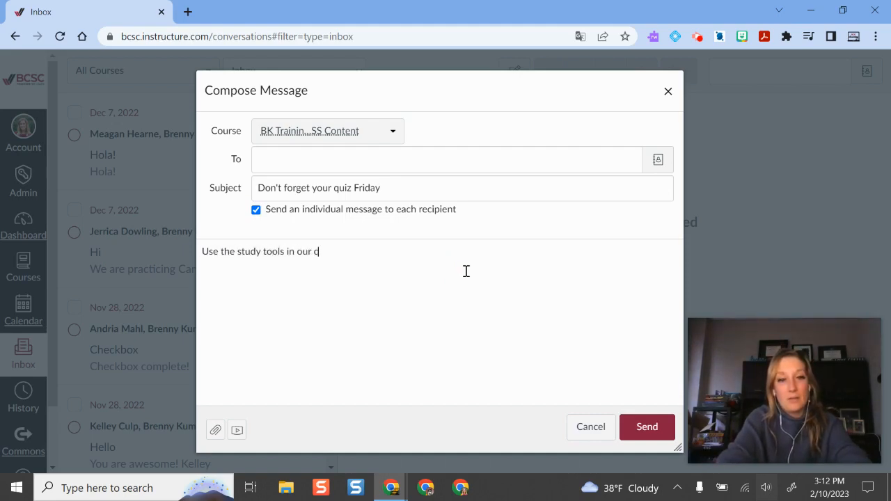
type("ourse module to prepare for Friday's quiz over")
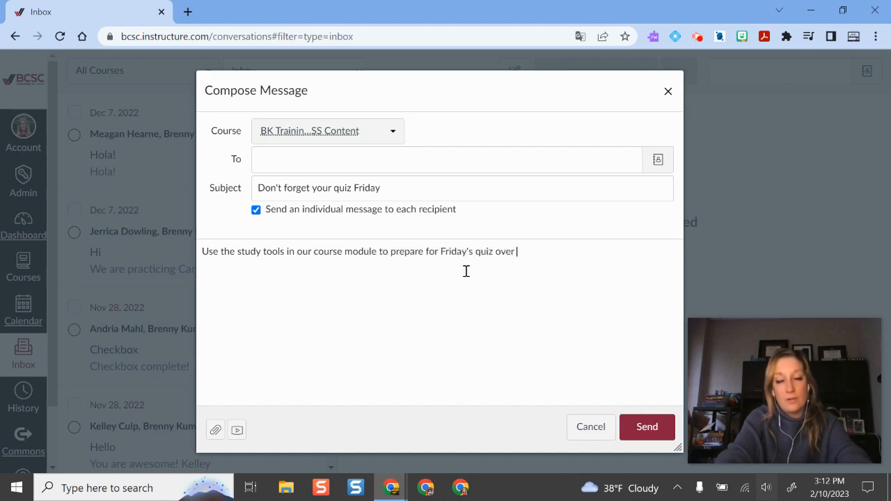
type("mitosis.  You'll do great")
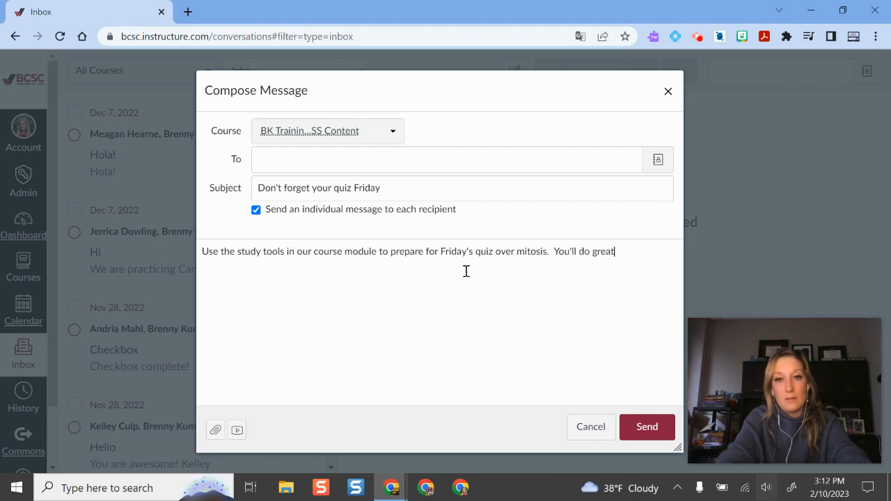
type("Message mew")
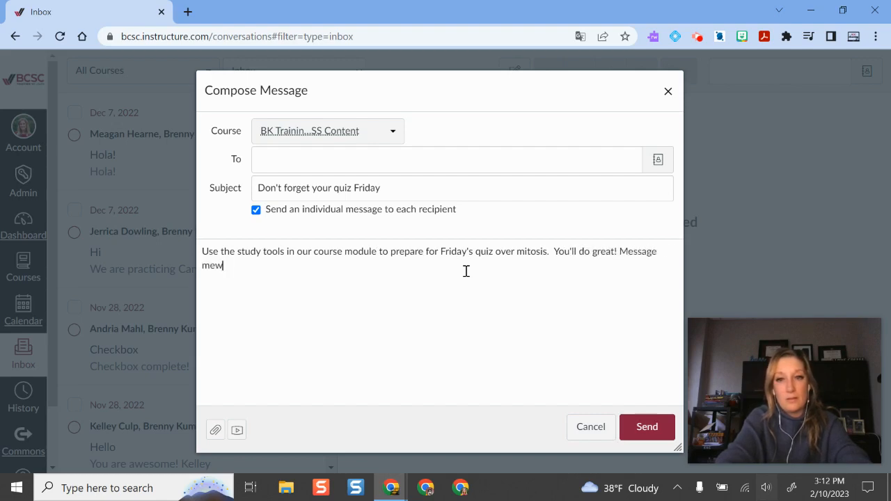
type("with questions.")
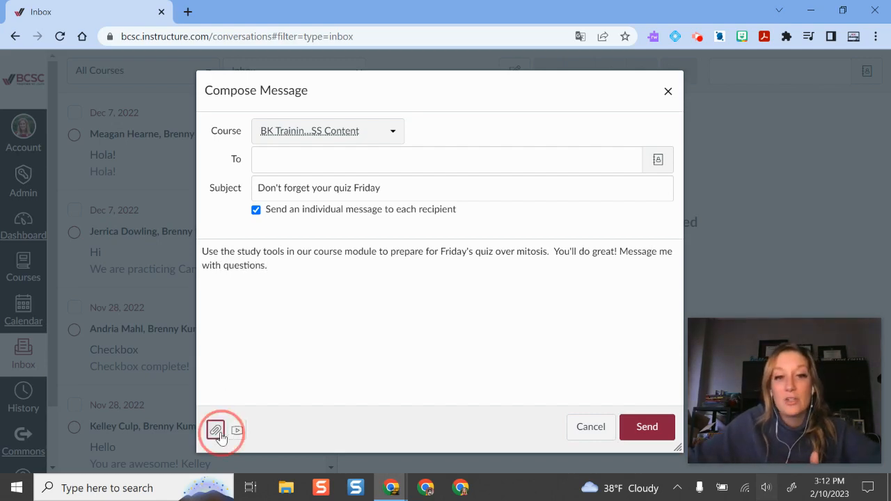
left_click(214, 430)
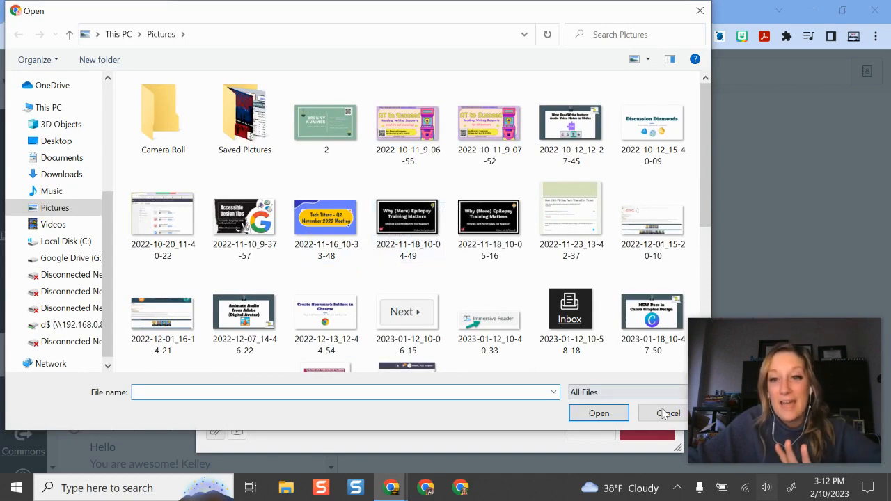
left_click(668, 413)
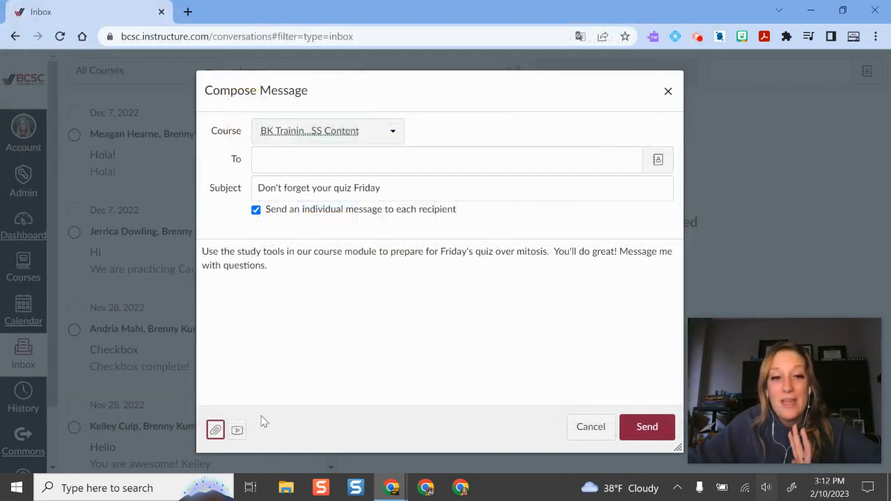
mouse_move(236, 429)
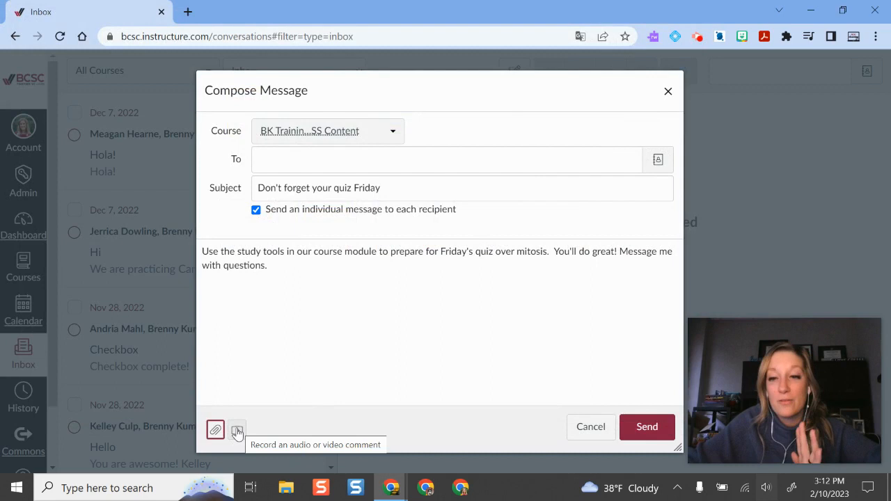
left_click(236, 430)
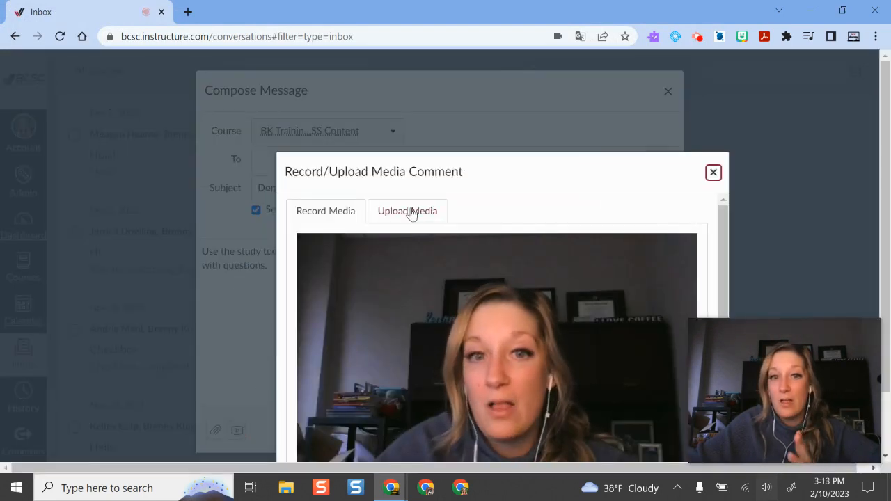
left_click(407, 211)
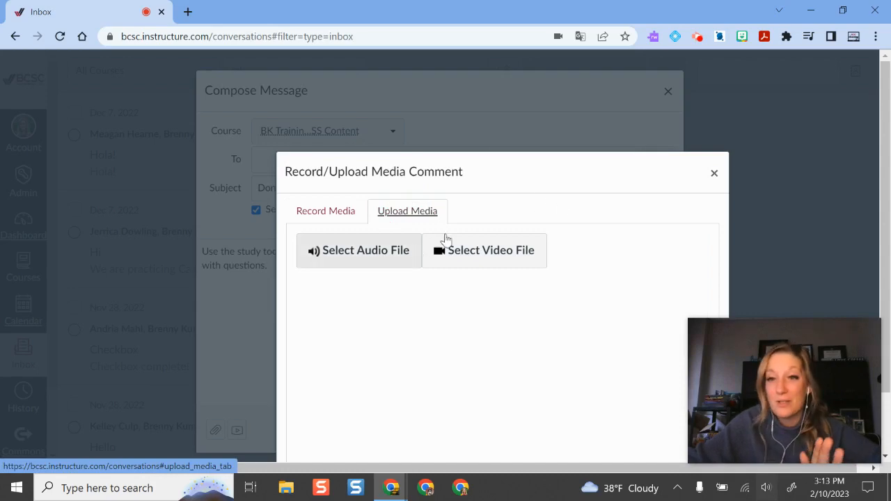
left_click(713, 173)
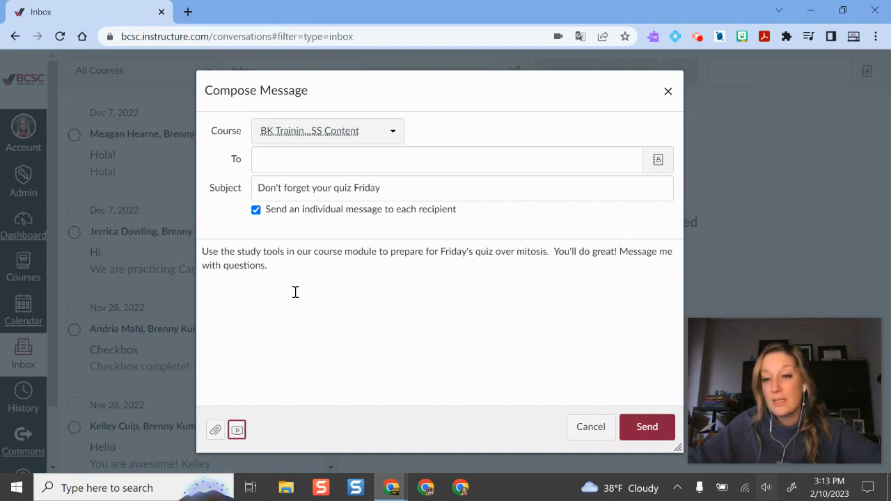
mouse_move(212, 400)
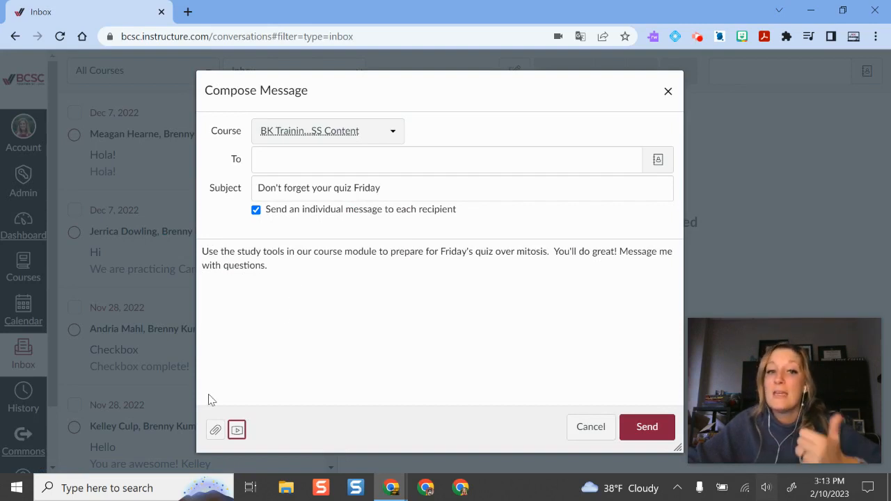
mouse_move(266, 437)
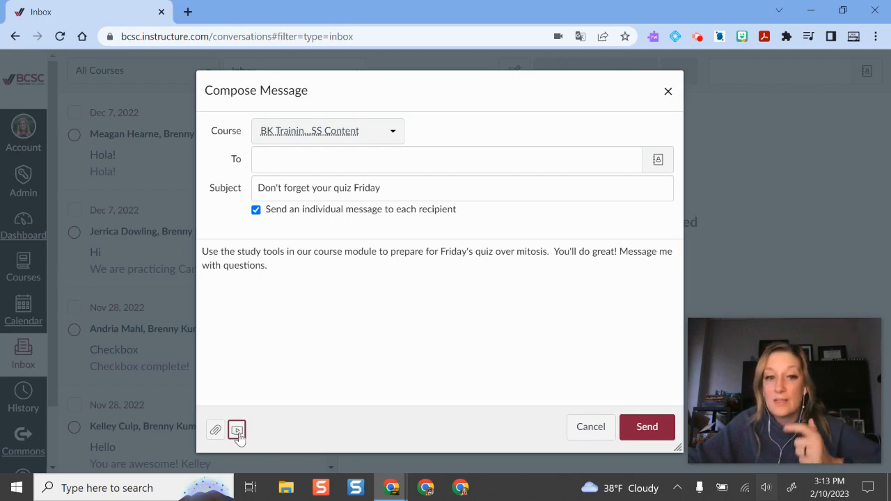
mouse_move(237, 429)
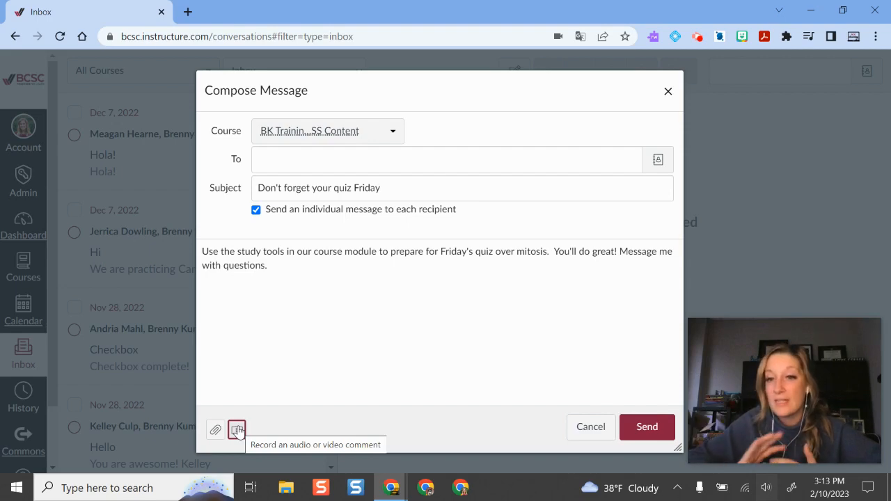
mouse_move(639, 430)
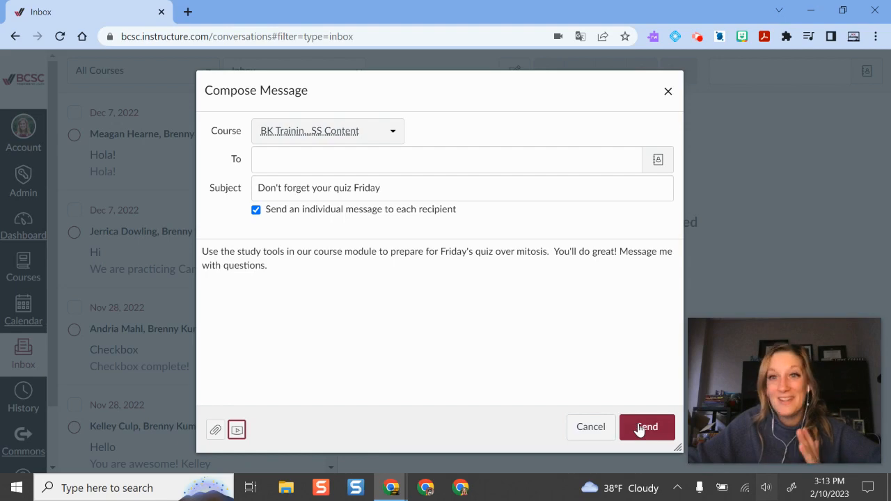
Send the reminder, then select and archive the Hola! and Hi conversations, confirming with OK
left_click(647, 427)
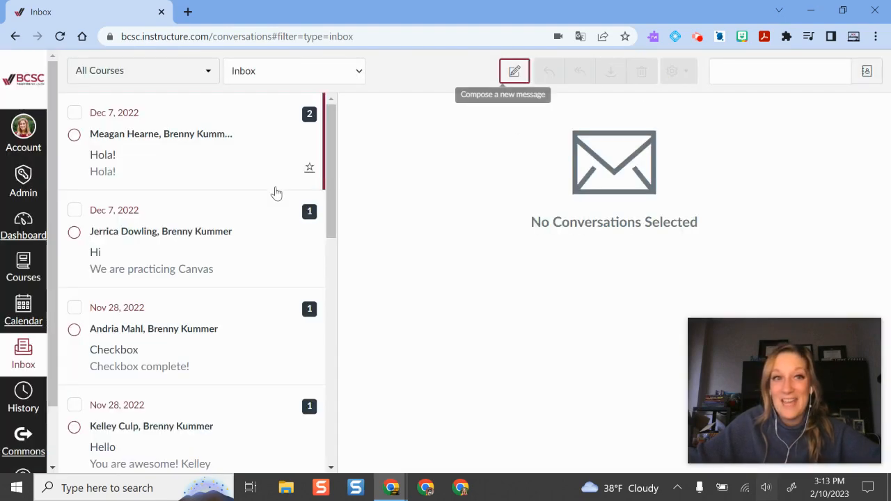
left_click(161, 134)
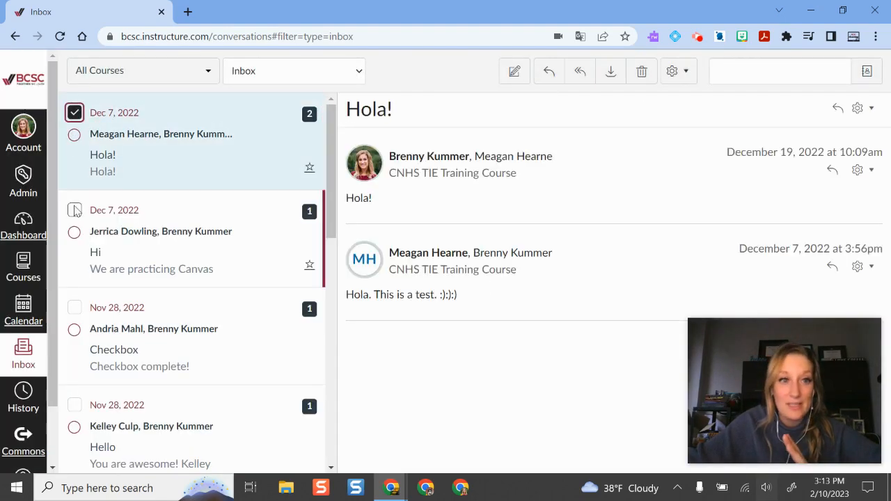
left_click(75, 210)
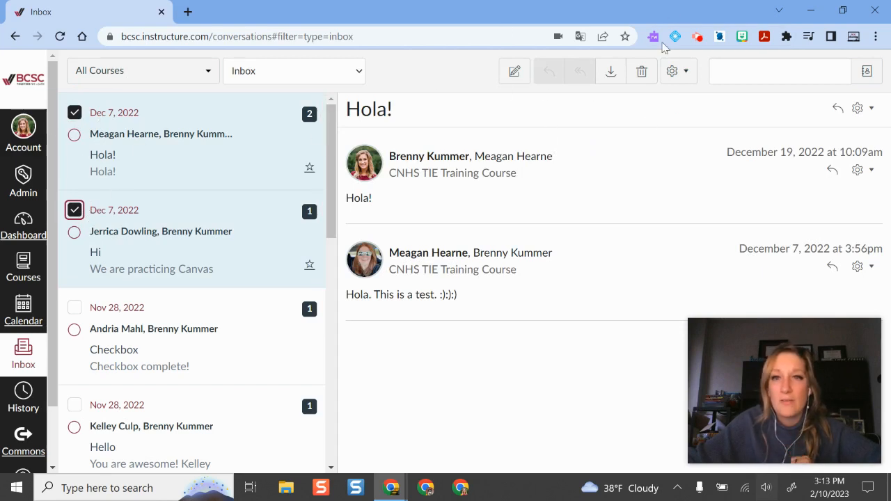
mouse_move(610, 71)
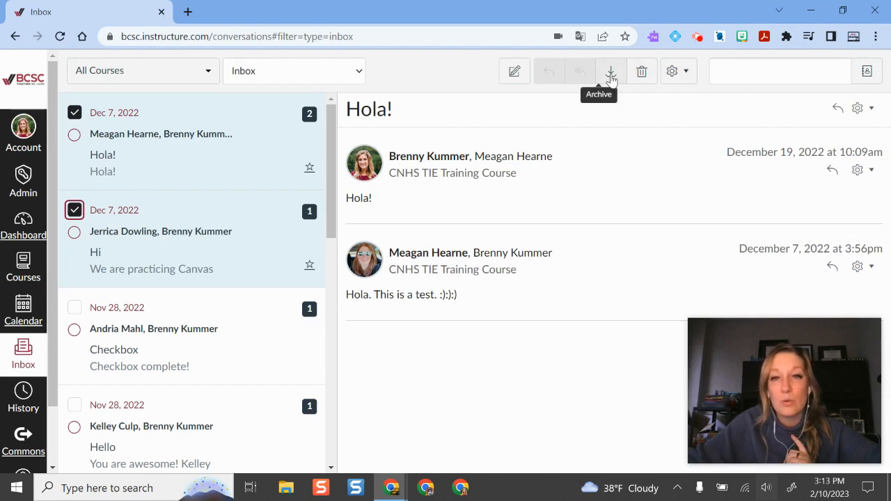
left_click(610, 71)
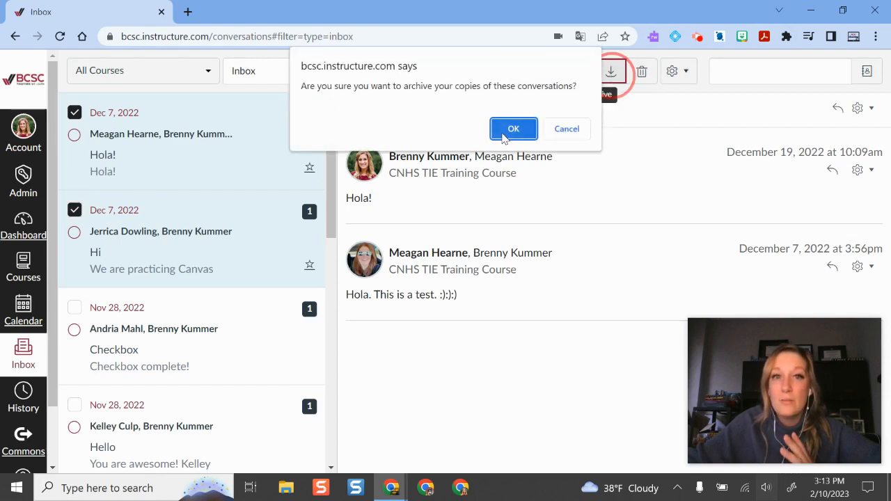
left_click(513, 129)
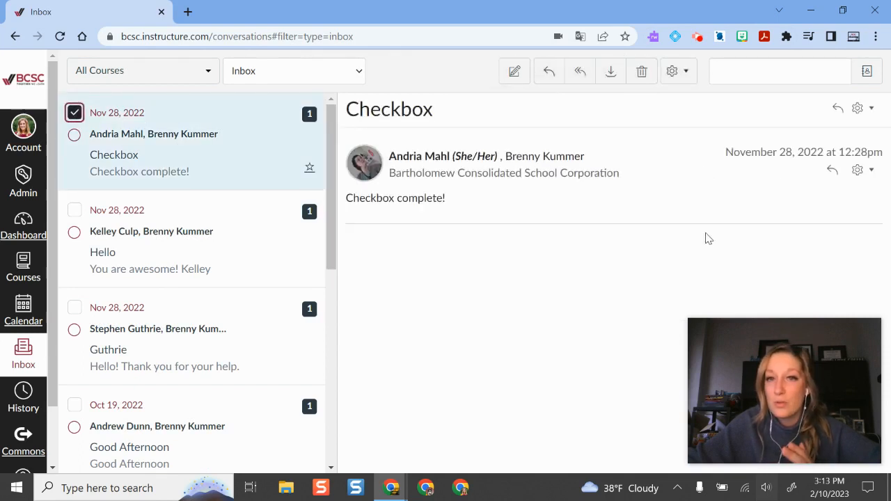
mouse_move(672, 70)
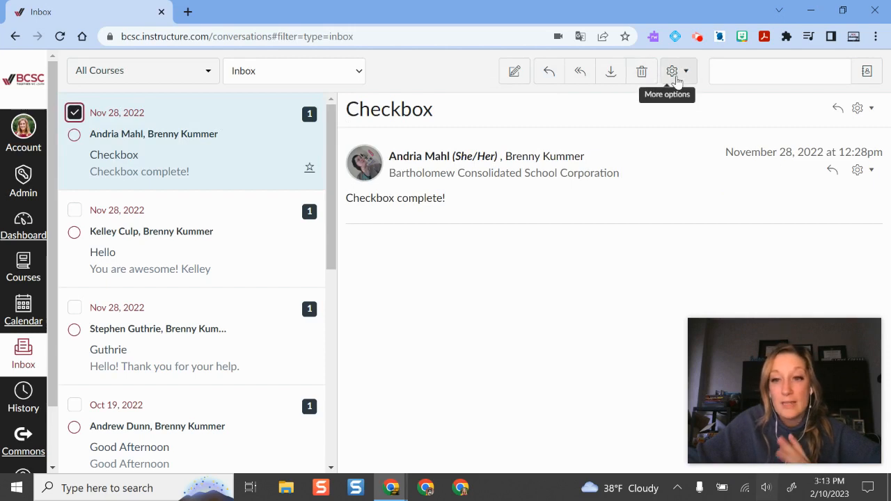
Choose Mark as unread for the Checkbox conversation from the gear options menu
left_click(671, 71)
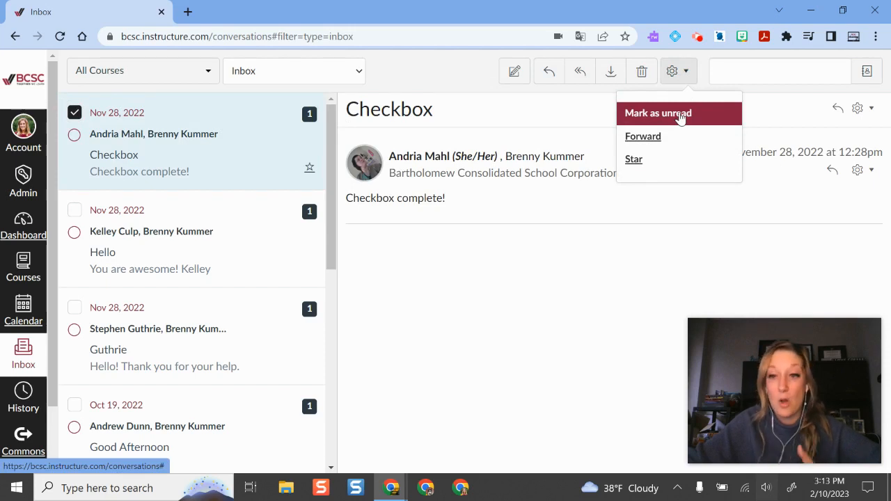
mouse_move(643, 135)
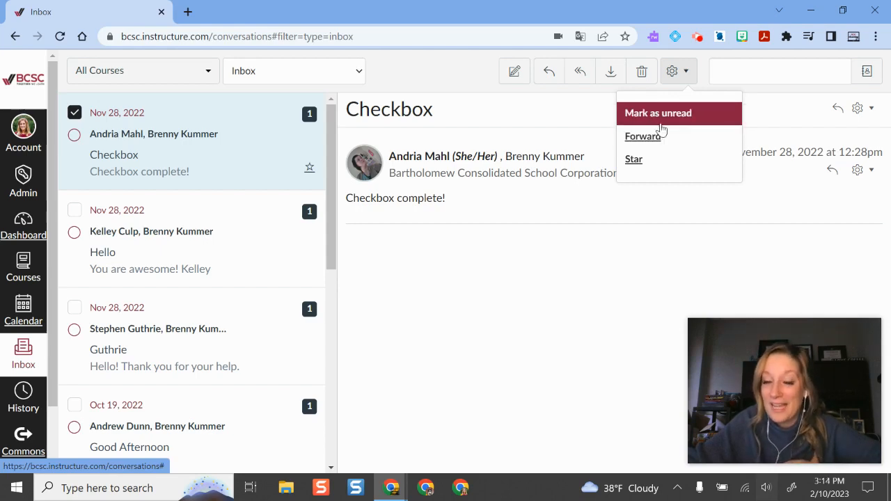
left_click(487, 317)
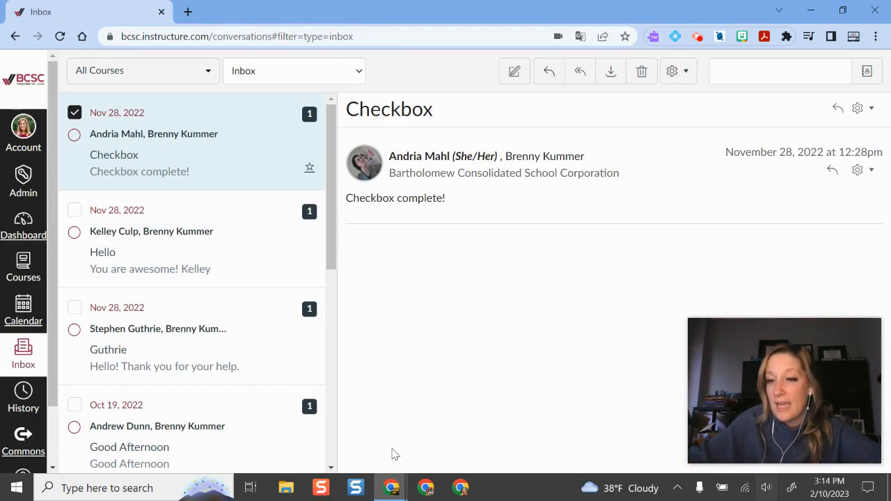
mouse_move(590, 146)
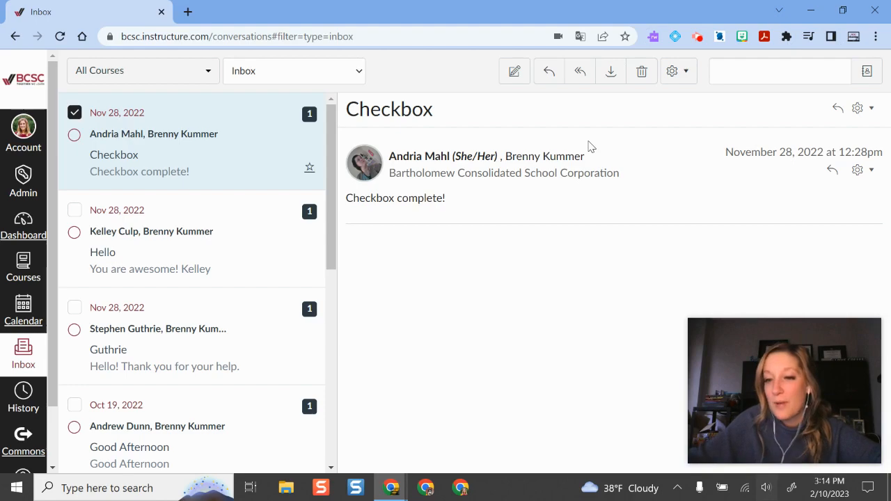
mouse_move(696, 36)
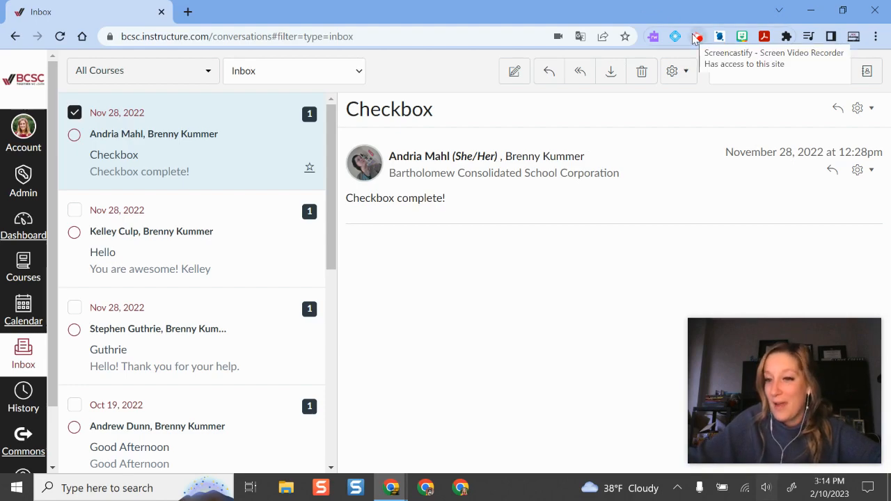